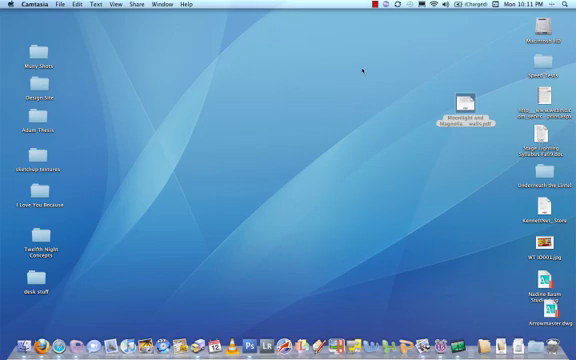
pyautogui.moveTo(256, 176)
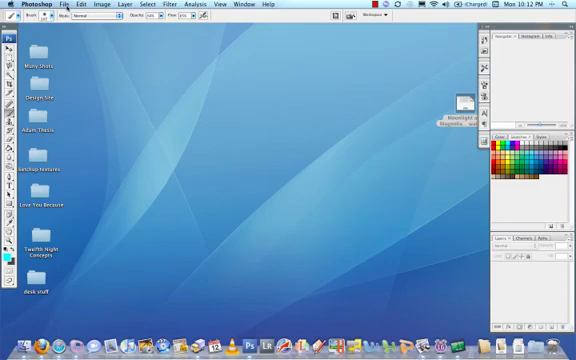
pyautogui.click(64, 4)
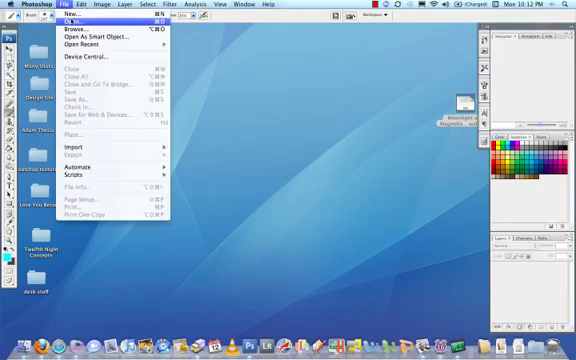
pyautogui.click(70, 32)
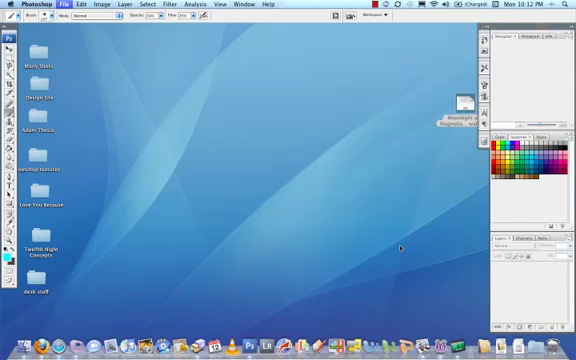
pyautogui.moveTo(326, 216)
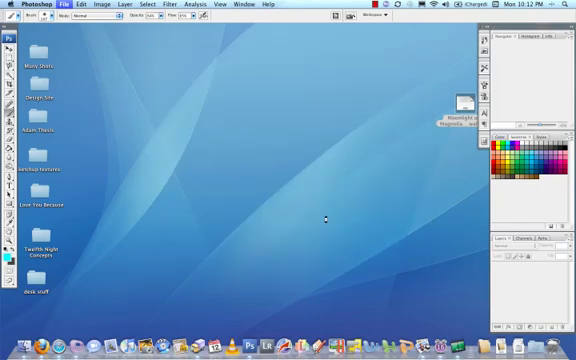
pyautogui.moveTo(266, 192)
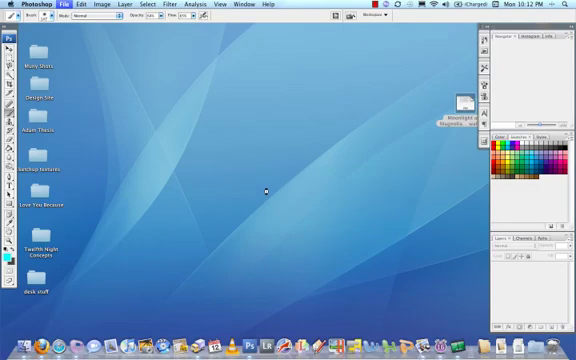
pyautogui.moveTo(266, 192)
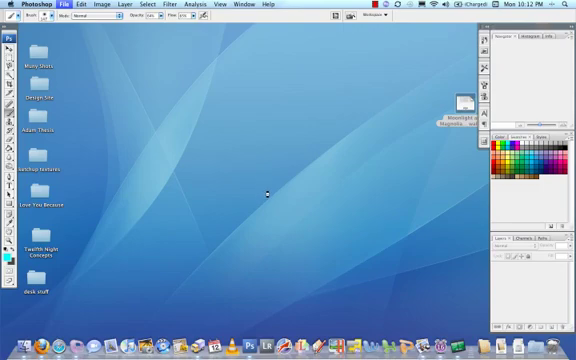
pyautogui.moveTo(264, 190)
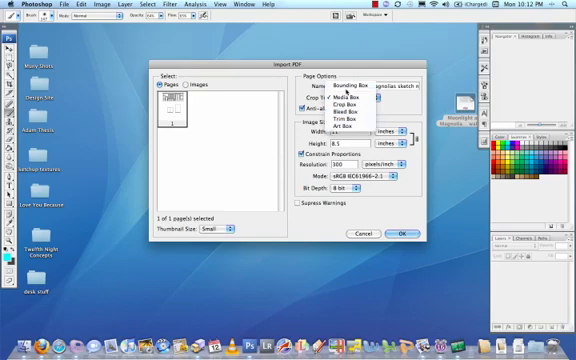
# Choose a Crop To option for the PDF page in the Import PDF dialog.
pyautogui.click(350, 96)
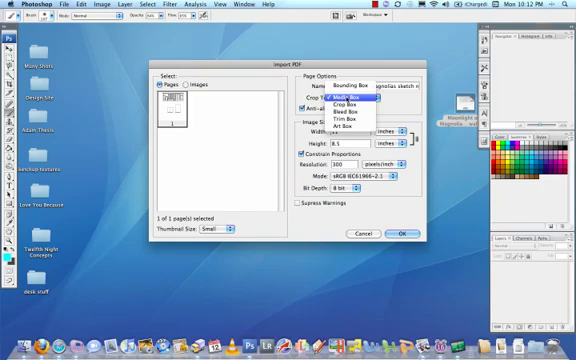
pyautogui.click(352, 96)
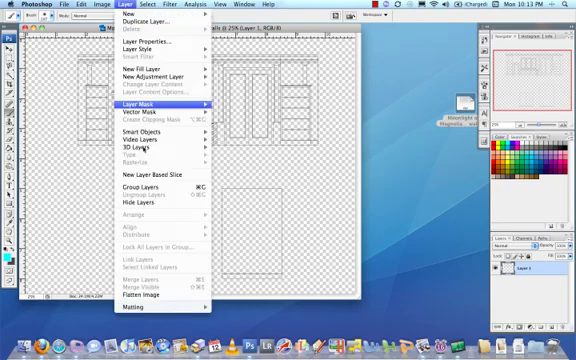
pyautogui.moveTo(150, 292)
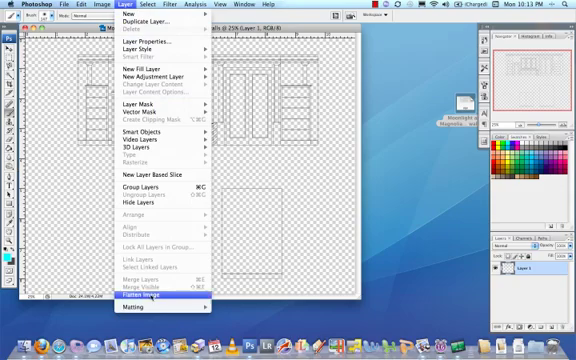
# Flatten the imported elevation drawing onto a white Background layer via Layer > Flatten Image.
pyautogui.click(144, 292)
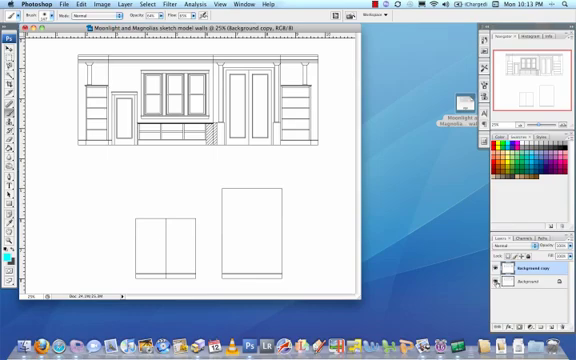
pyautogui.moveTo(494, 284)
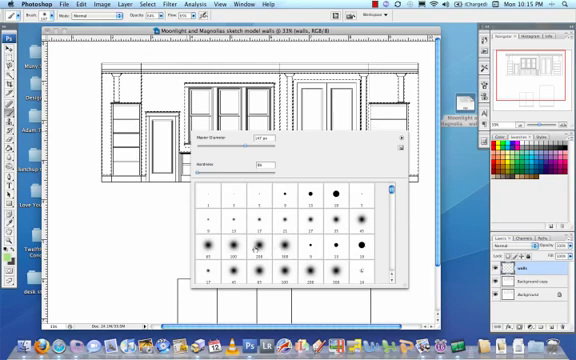
# Select a soft round brush tip from the Brush preset picker for painting.
pyautogui.click(252, 248)
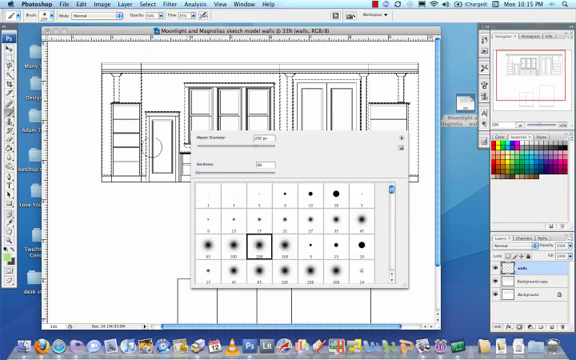